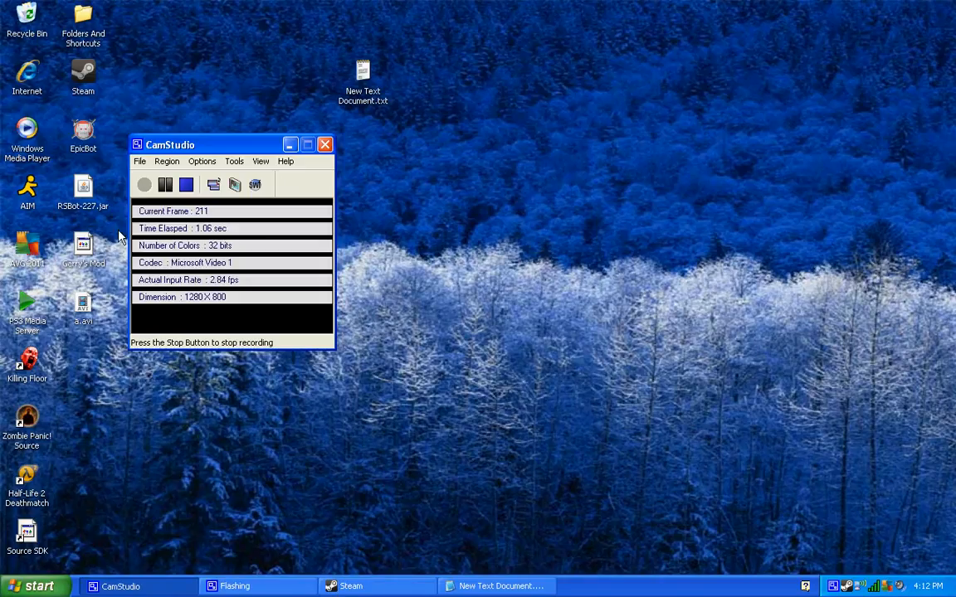
pyautogui.moveTo(285, 113)
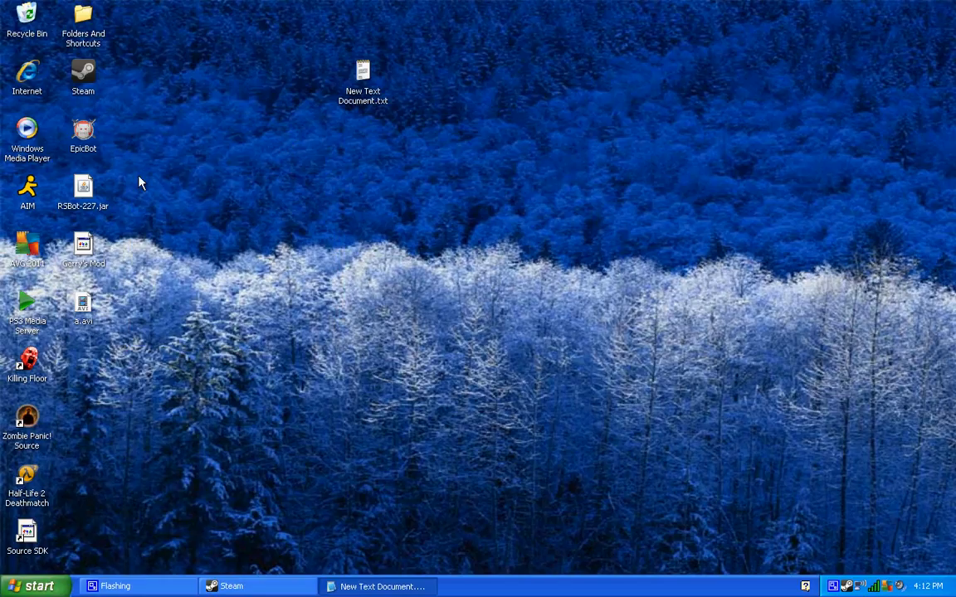
pyautogui.moveTo(82, 232)
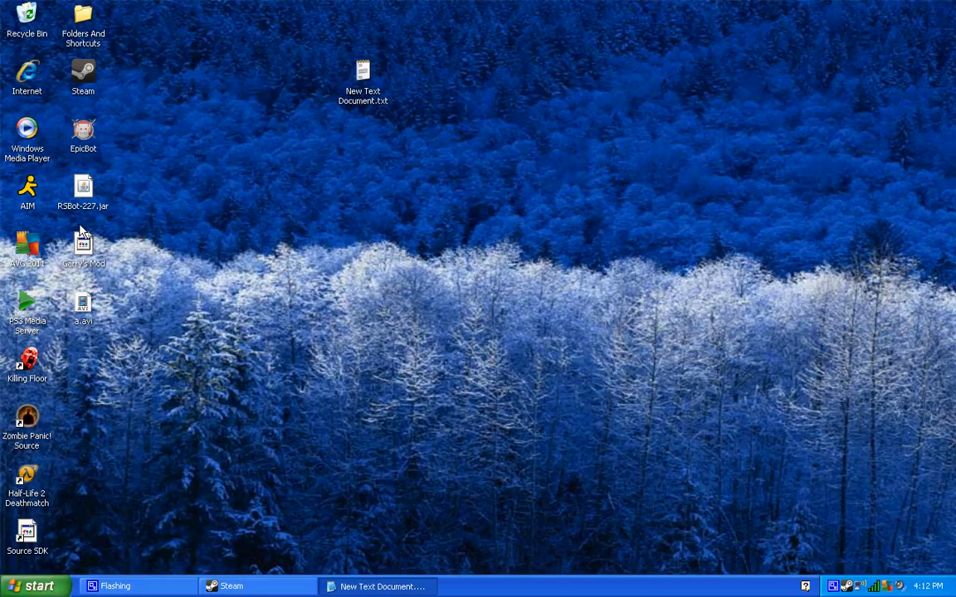
# Step: Open Properties for the Garry's Mod 11 shortcut in the Game folder to view its Target
pyautogui.rightClick(83, 244)
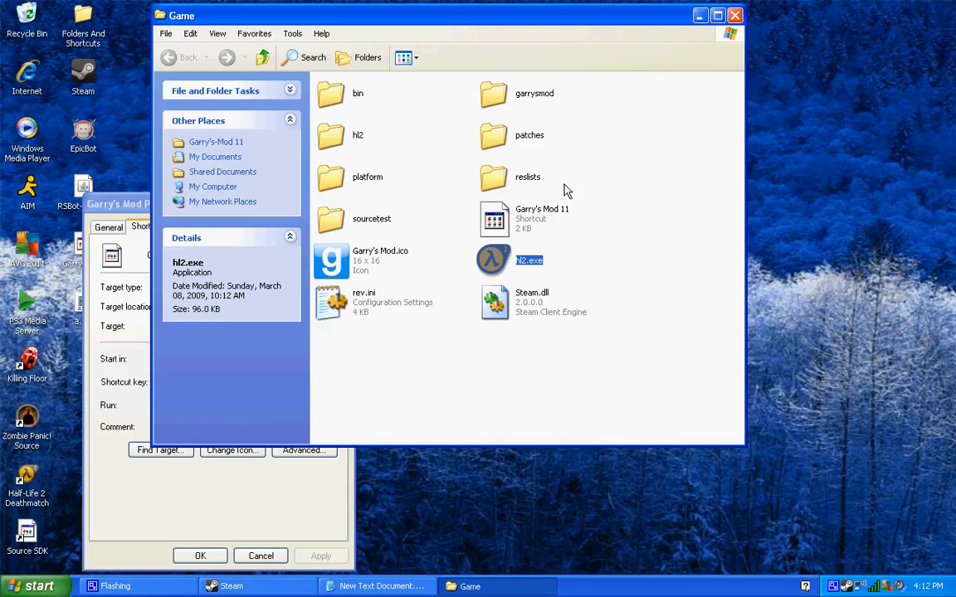
pyautogui.click(541, 218)
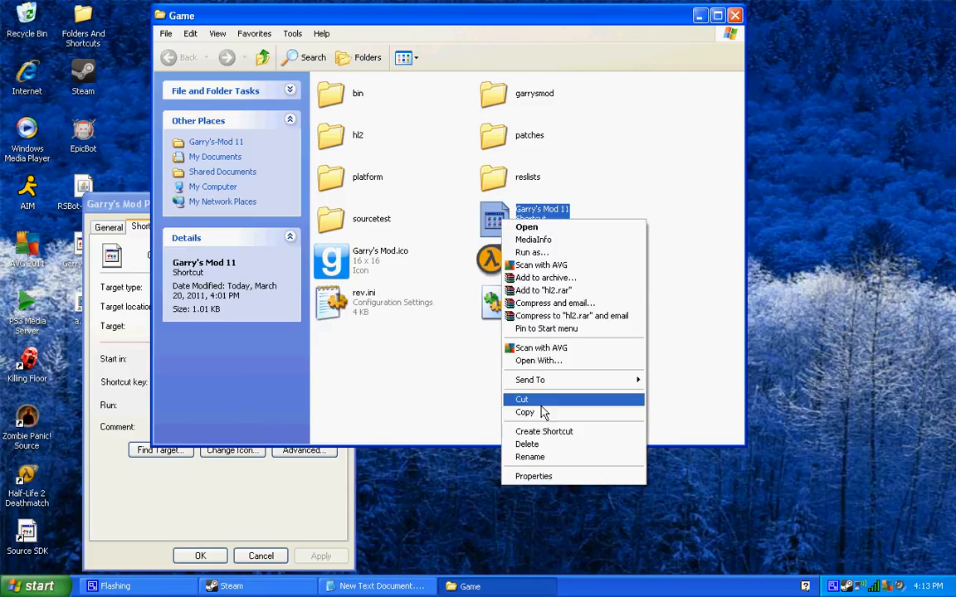
pyautogui.click(534, 476)
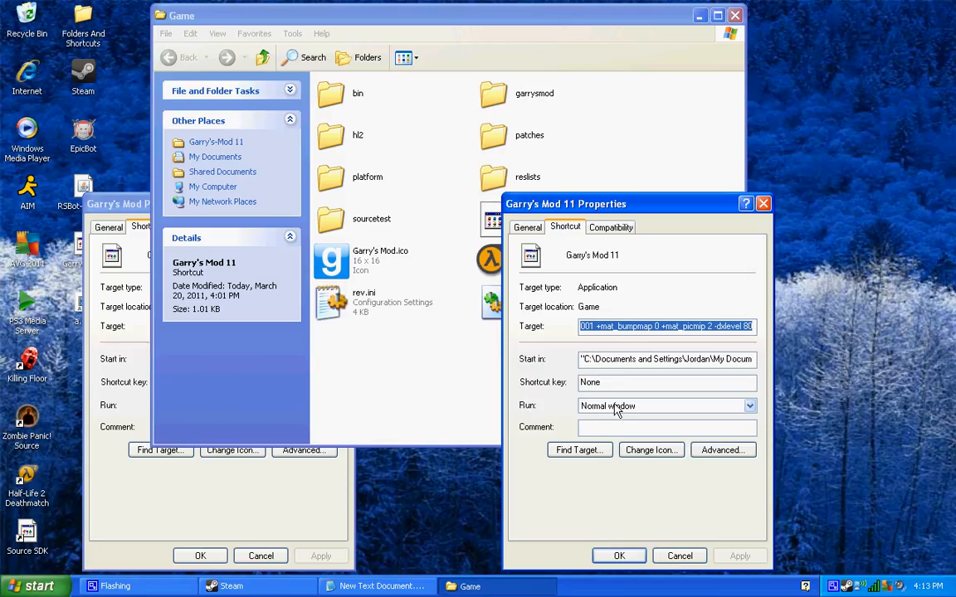
pyautogui.moveTo(397, 589)
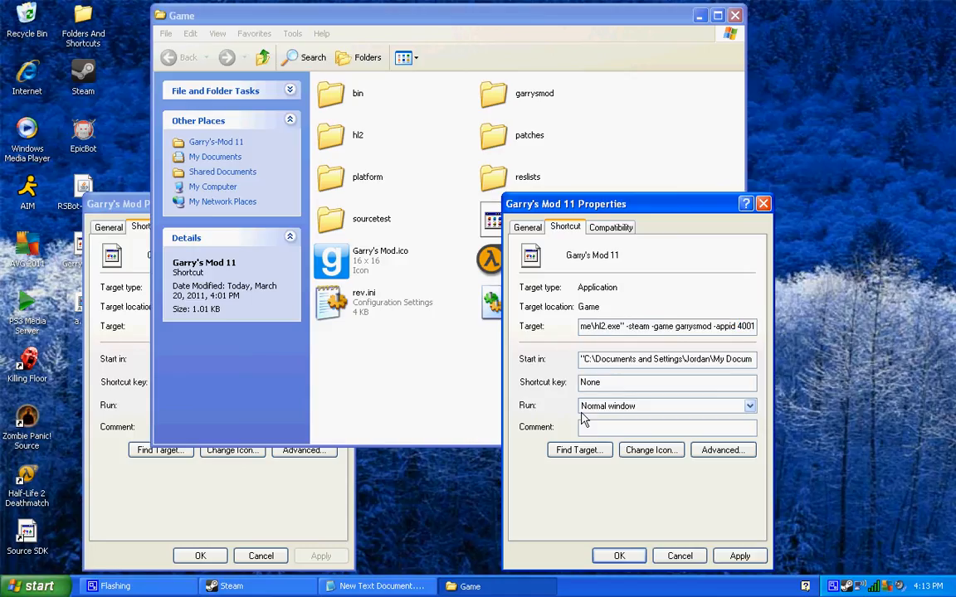
# Step: Copy the launch-options line from Notepad, confirm the Garry's Mod 11 shortcut, and minimize Notepad
pyautogui.click(375, 586)
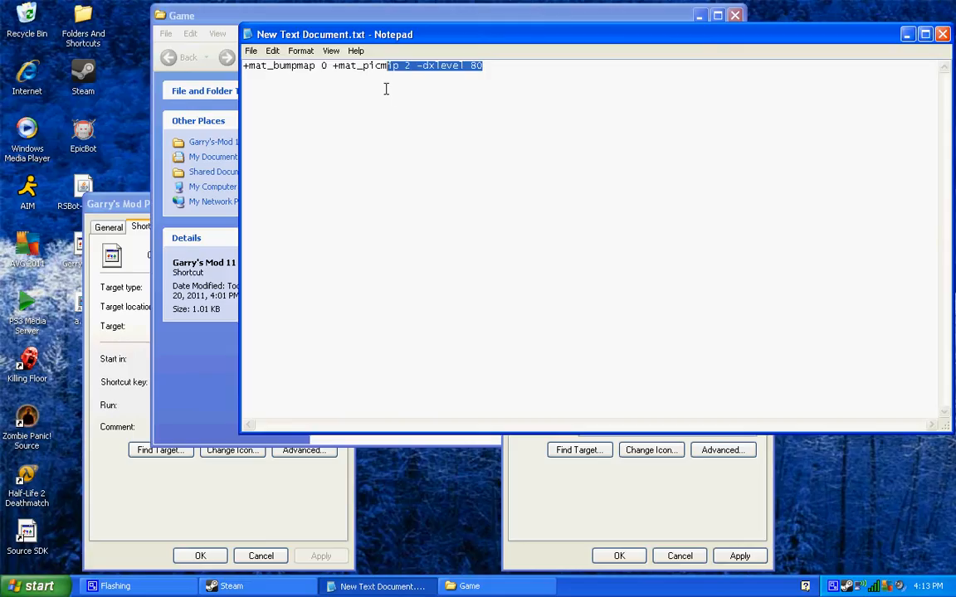
pyautogui.rightClick(269, 66)
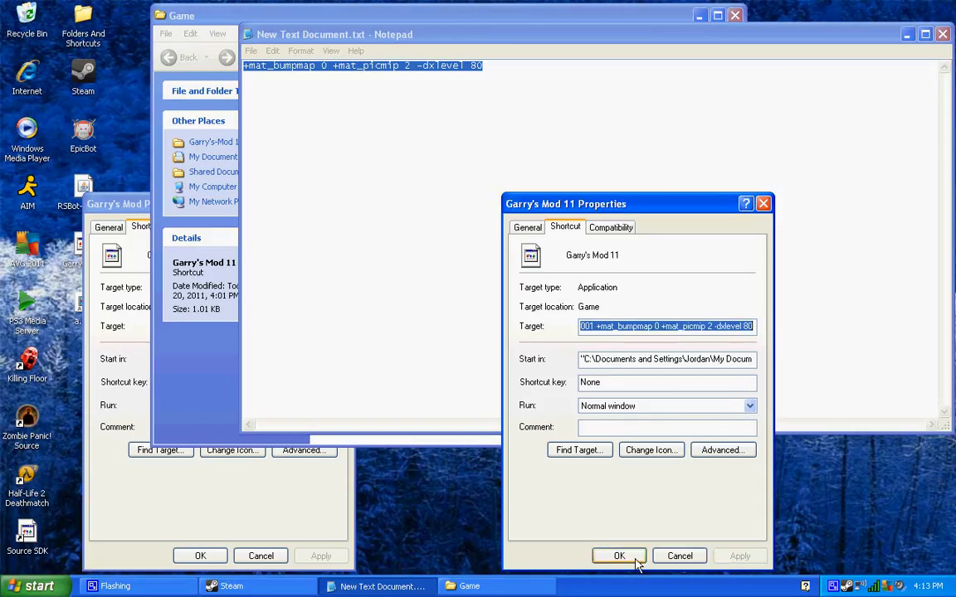
pyautogui.click(618, 556)
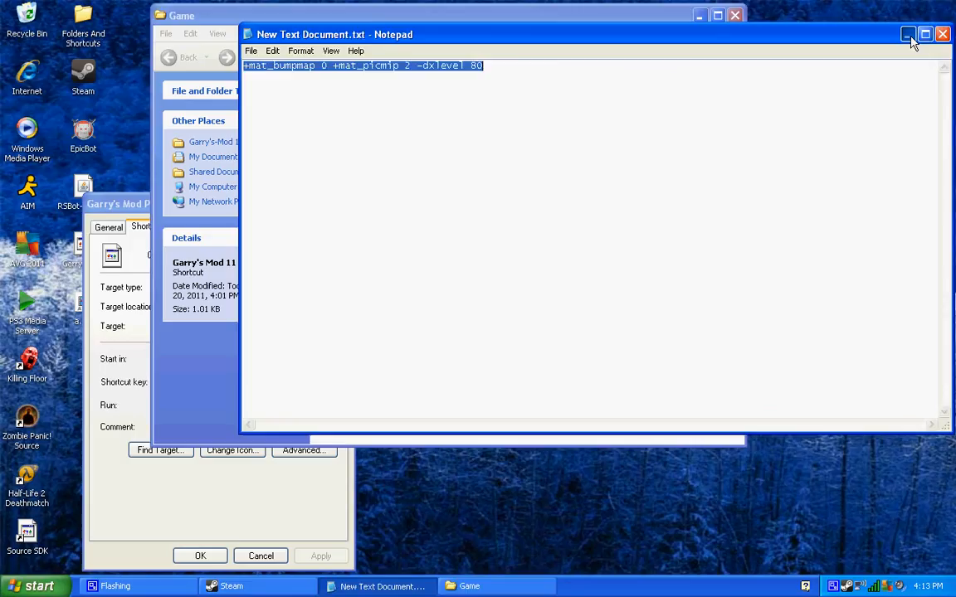
pyautogui.click(943, 34)
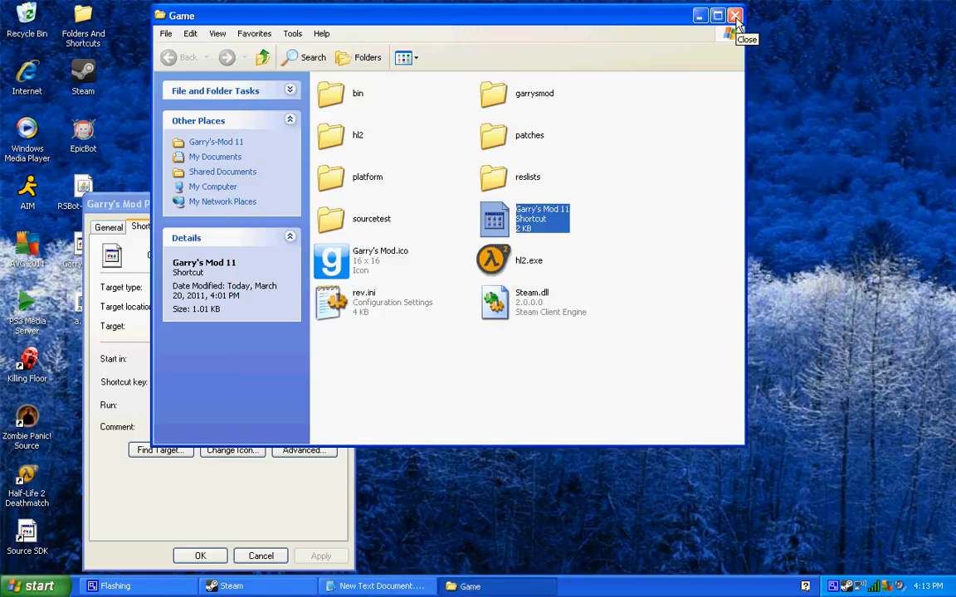
# Step: Close the Game folder window and bring up the Steam Library
pyautogui.click(735, 15)
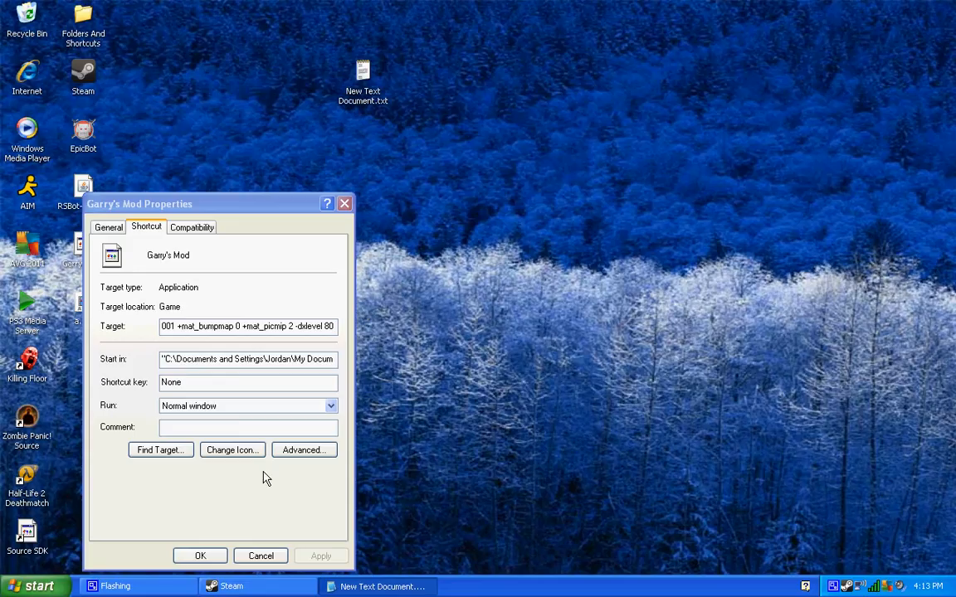
pyautogui.click(230, 586)
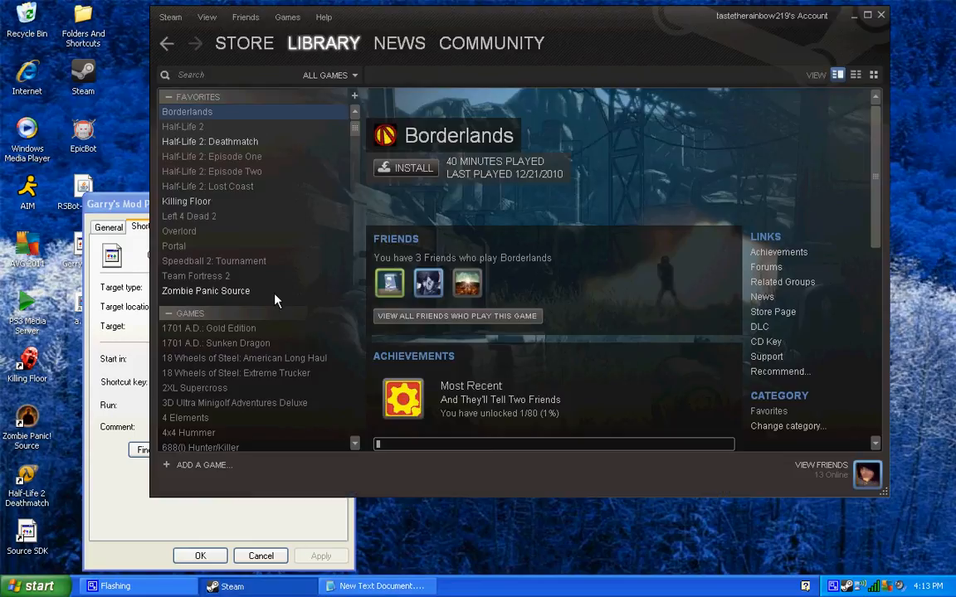
pyautogui.moveTo(212, 172)
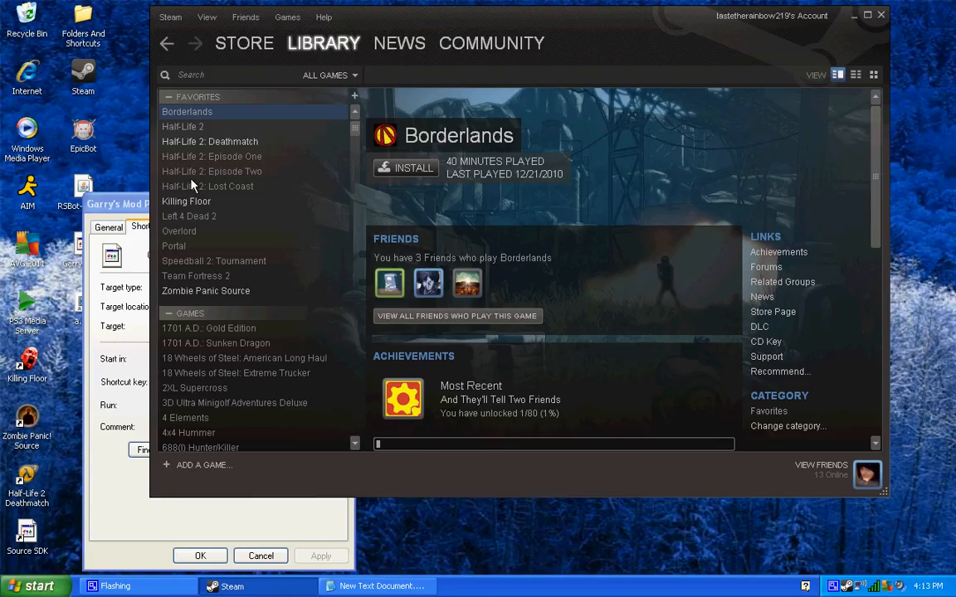
pyautogui.moveTo(207, 424)
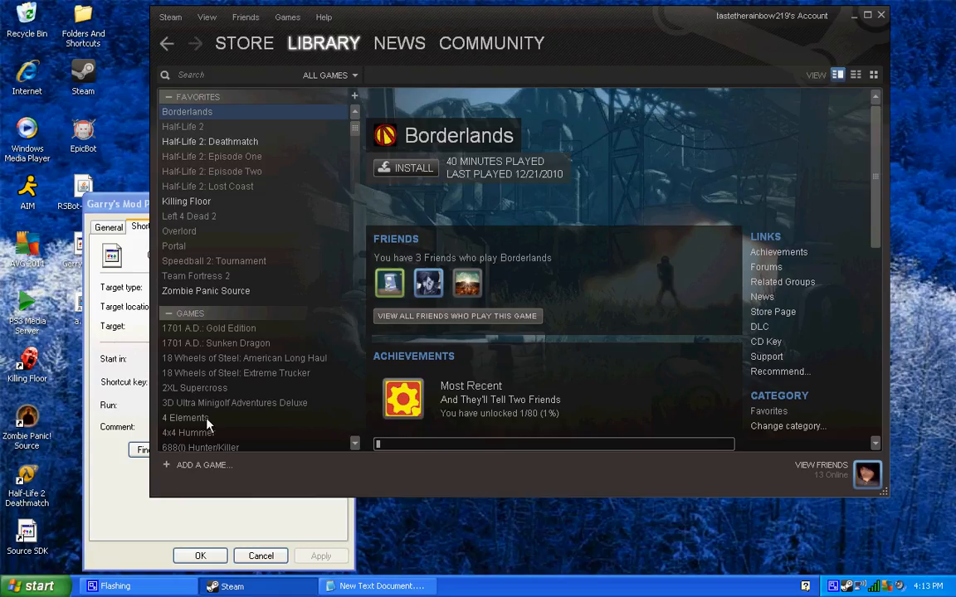
pyautogui.moveTo(206, 156)
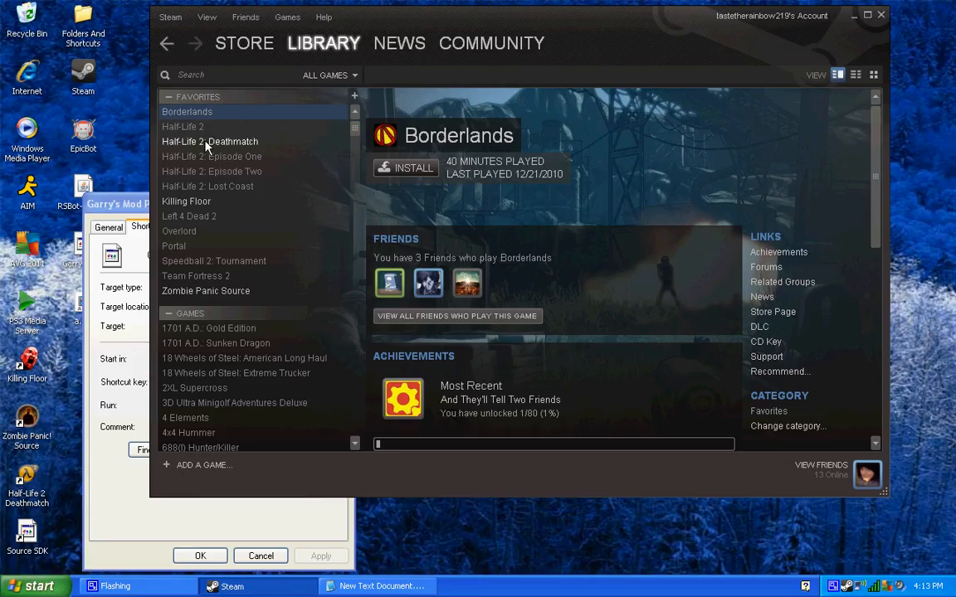
# Step: Enter '+mat_bumpmap 0 +mat_picmip 2 -dxlevel 80' as Half-Life 2: Deathmatch's launch options
pyautogui.rightClick(209, 141)
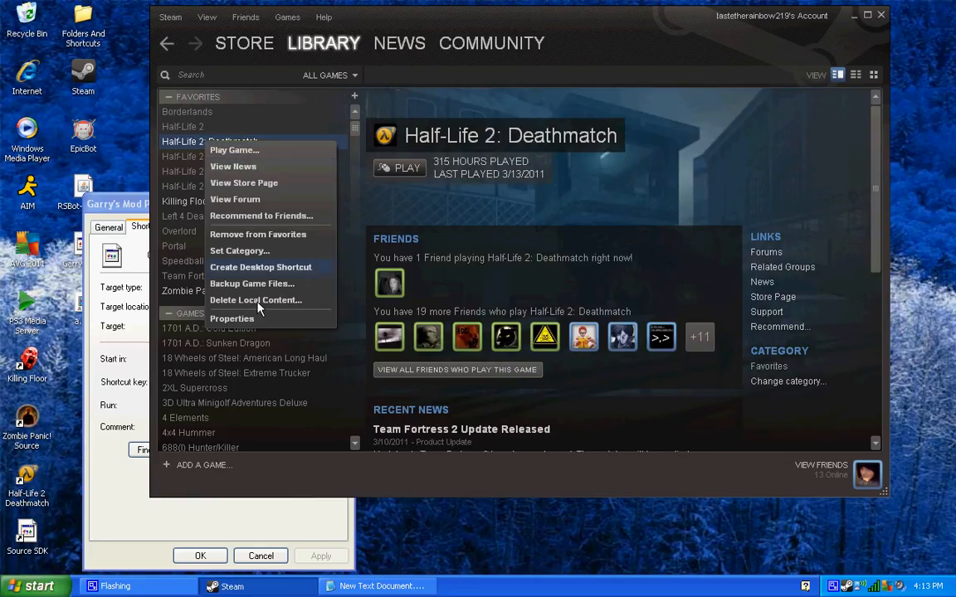
pyautogui.moveTo(232, 319)
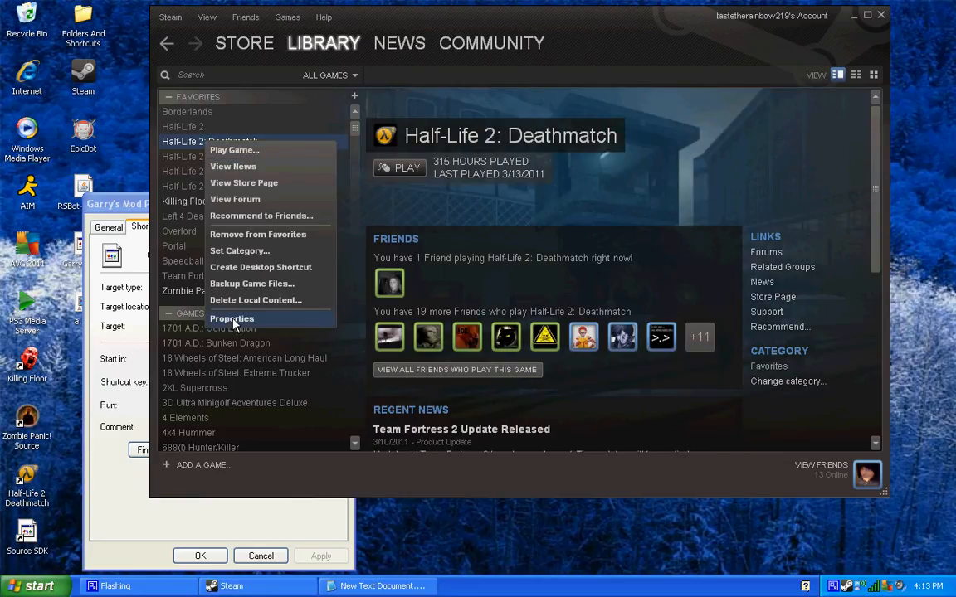
pyautogui.click(231, 319)
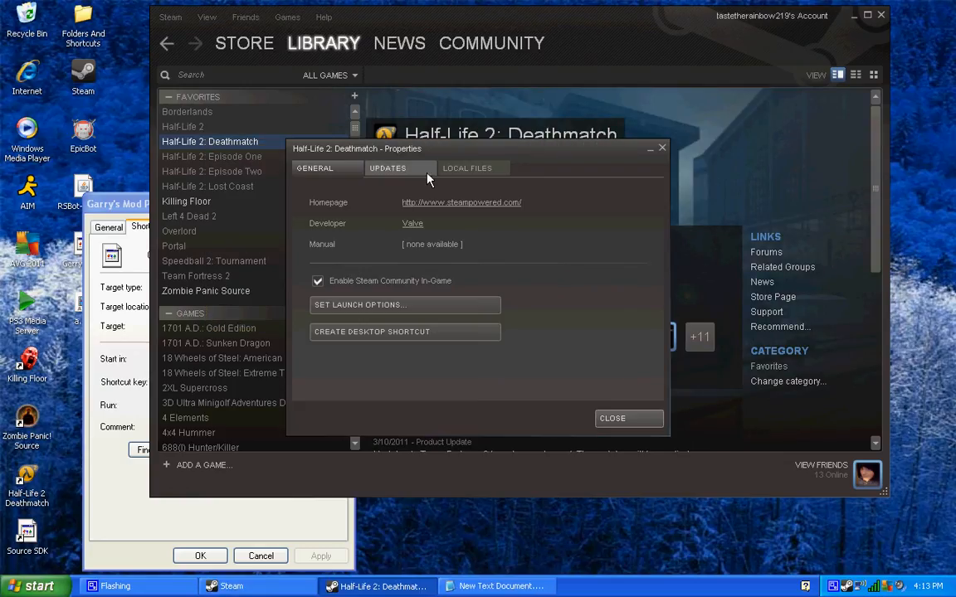
pyautogui.click(387, 168)
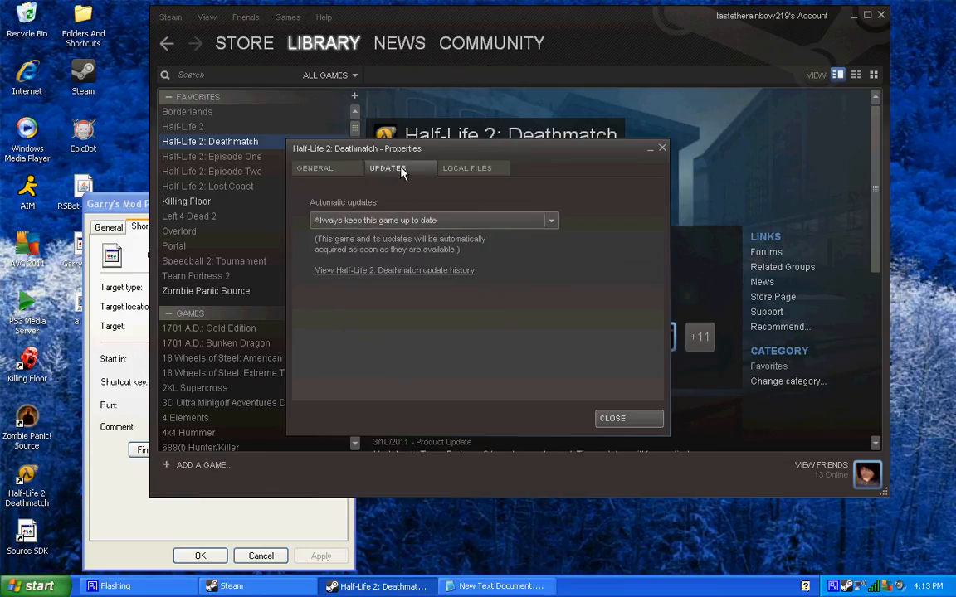
pyautogui.click(466, 168)
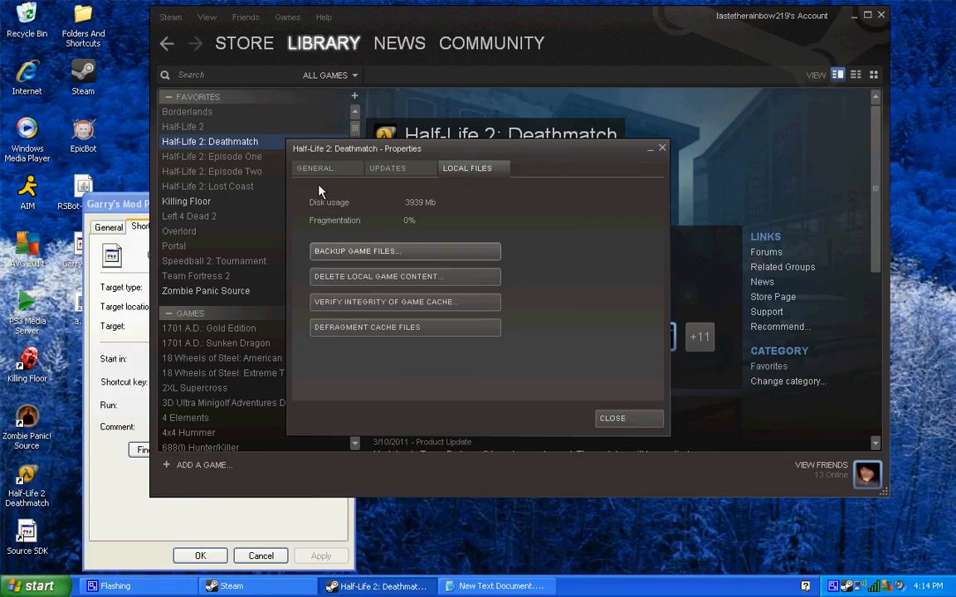
pyautogui.click(315, 167)
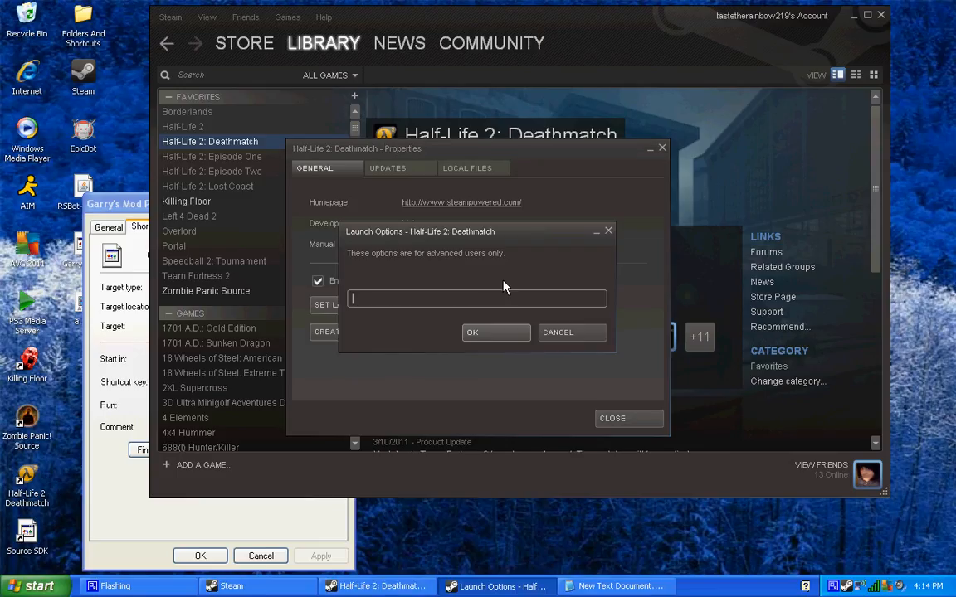
pyautogui.write('+mat_bumpmap 0 +mat_picmip 2 -dxlevel 80')
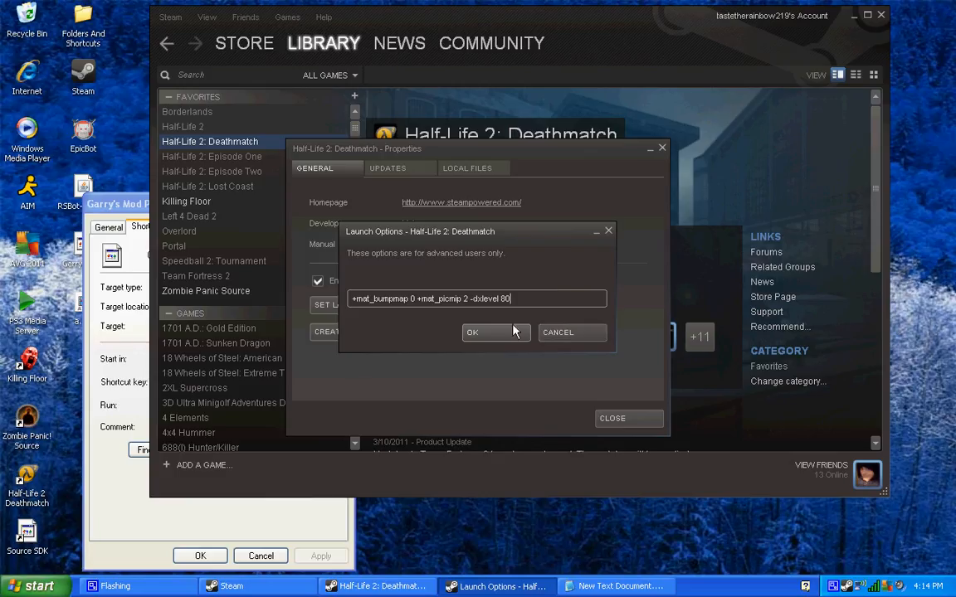
pyautogui.moveTo(572, 332)
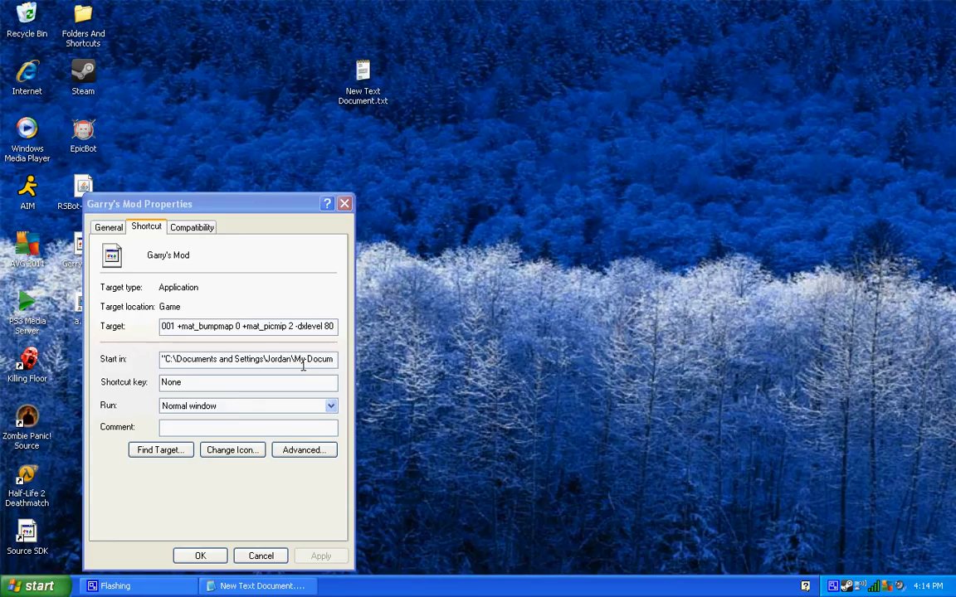
pyautogui.moveTo(199, 505)
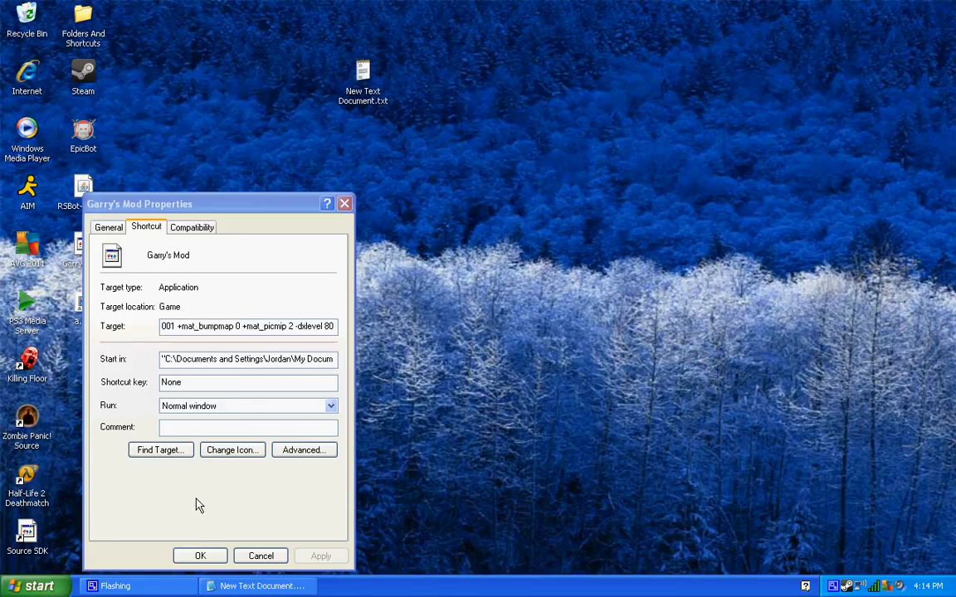